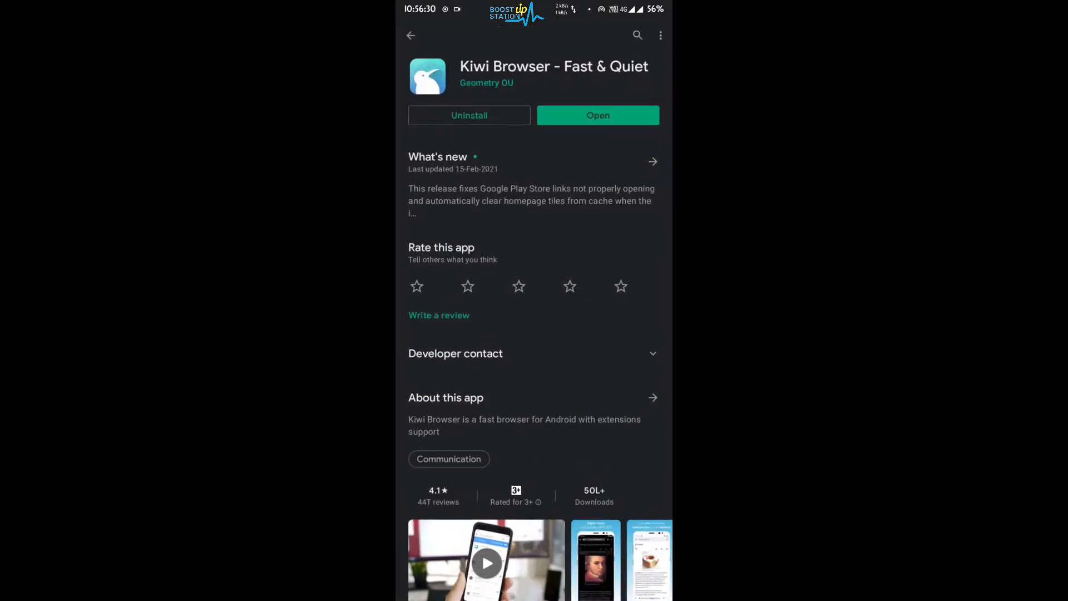
Step: Install Kiwi Browser - Fast & Quiet from the Play Store and return home
left_click(597, 115)
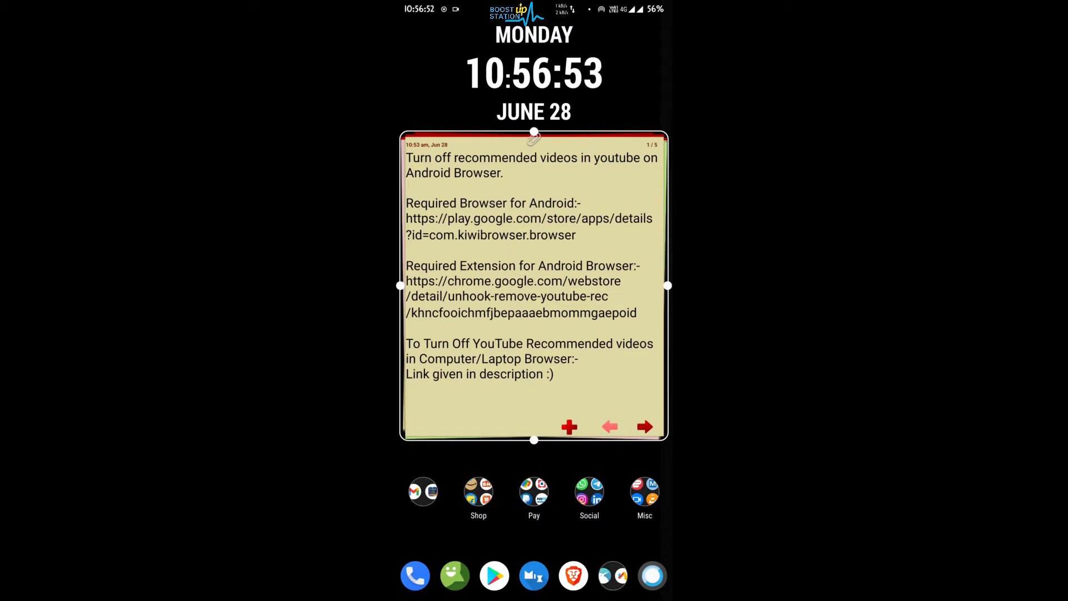
Step: Open the browser apps folder and launch Kiwi Browser
left_click(643, 491)
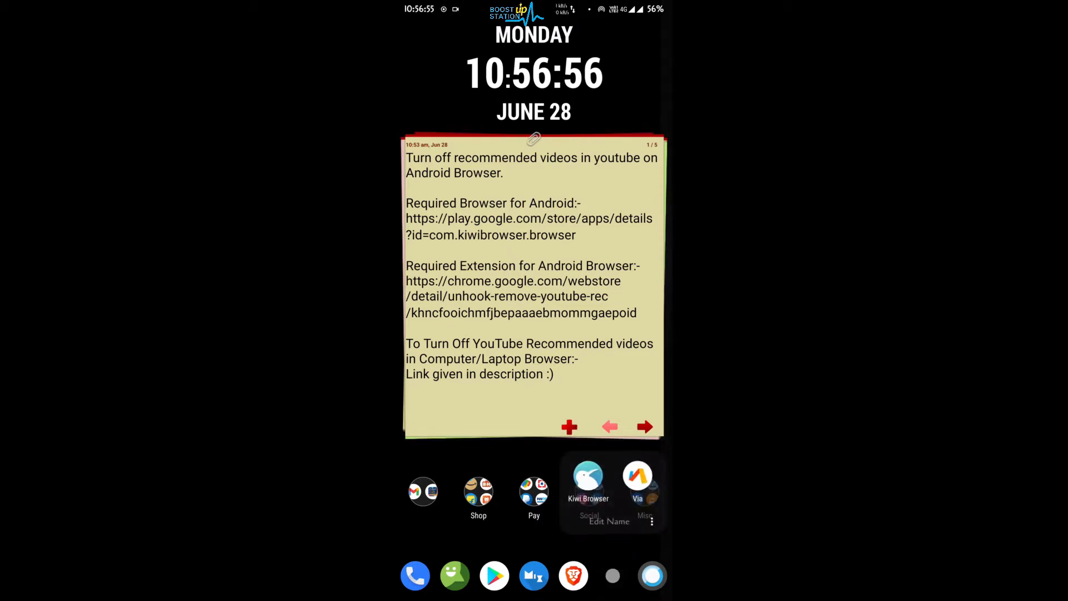
left_click(588, 477)
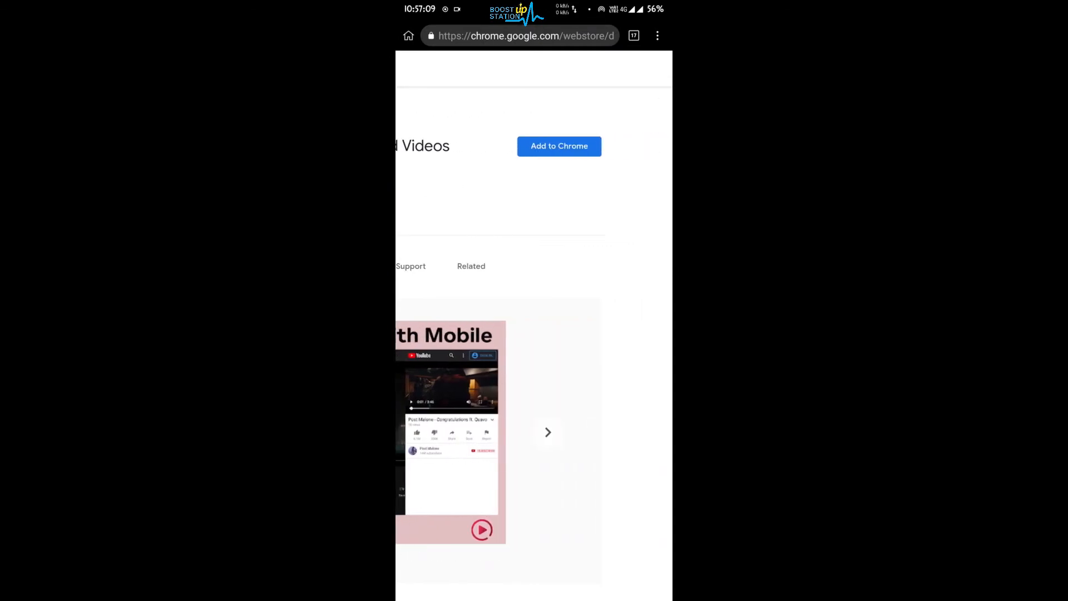
Step: Add Unhook to Chrome, approve its YouTube permissions, and browse the screenshots
left_click(559, 146)
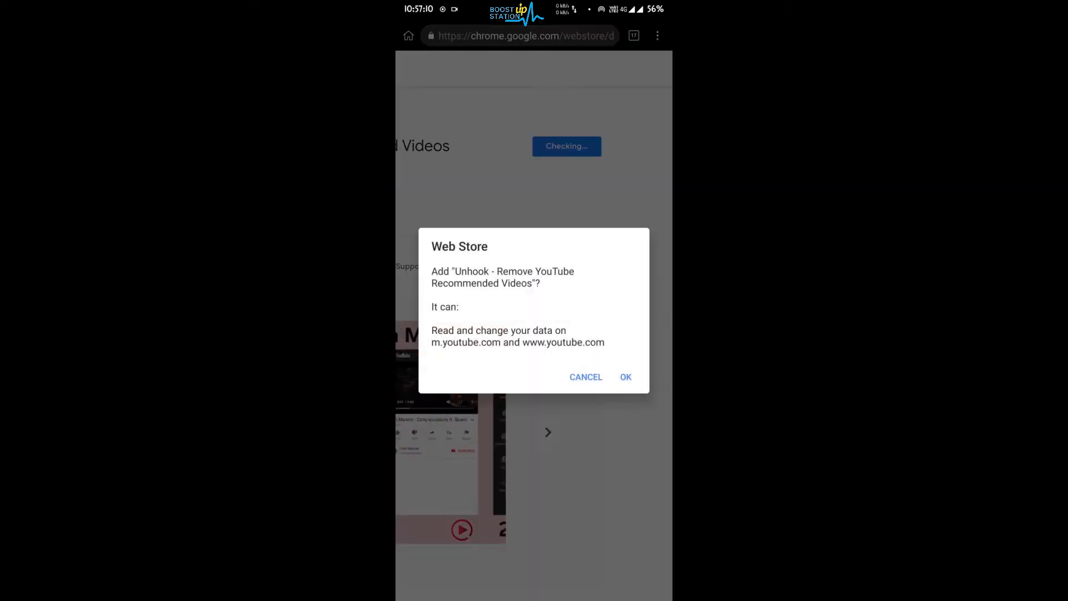
left_click(625, 377)
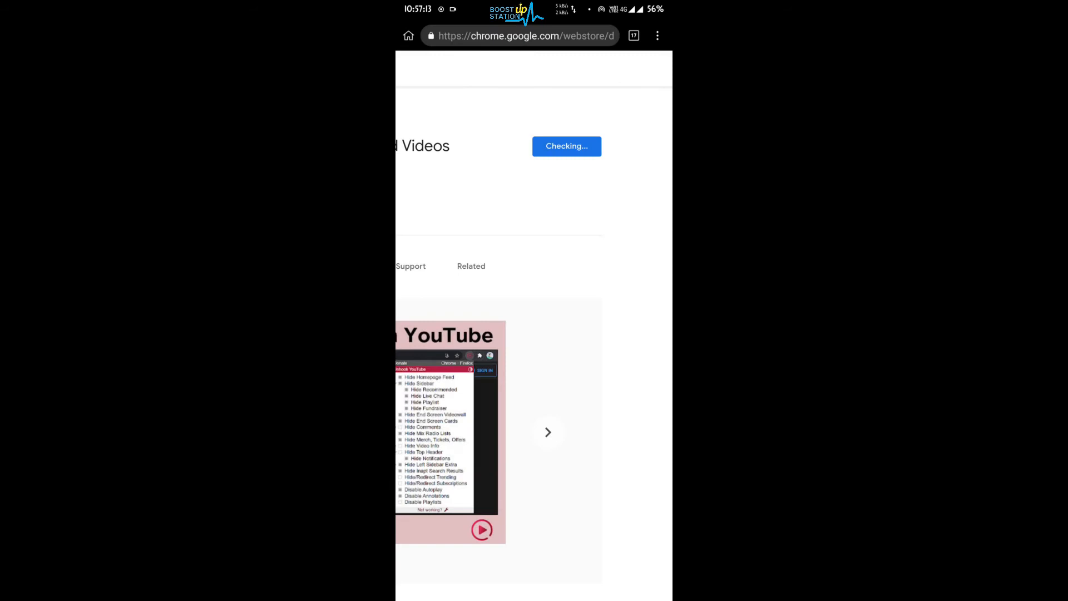
left_click(547, 432)
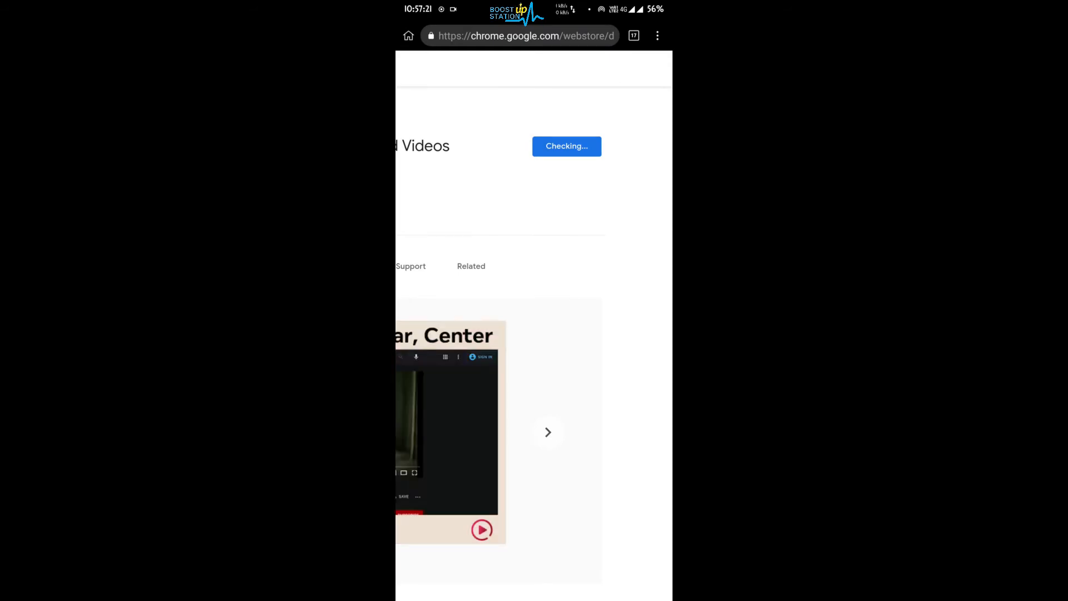
left_click(547, 432)
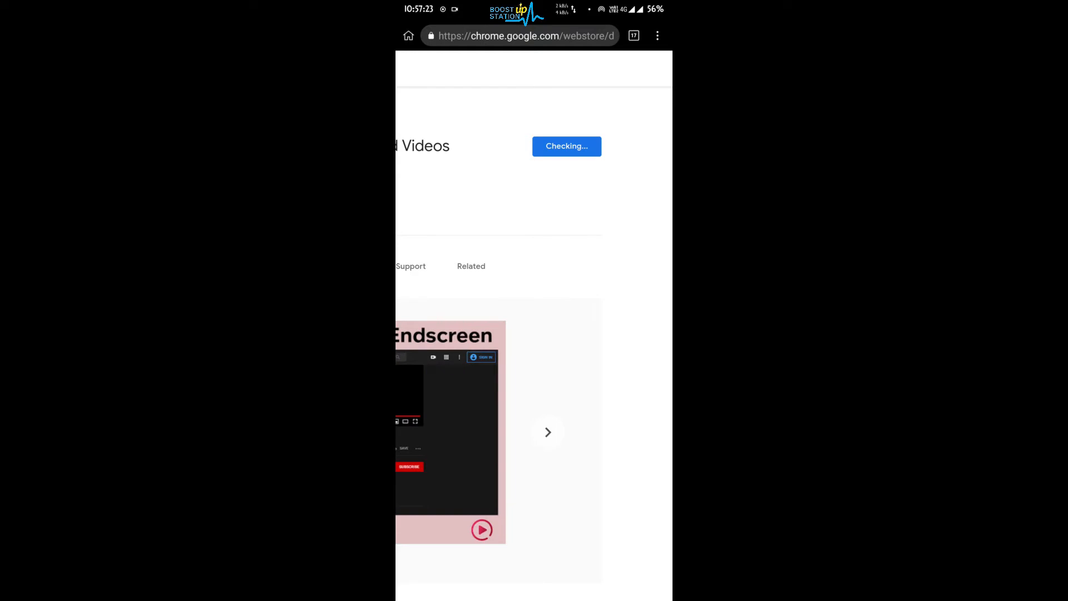
left_click(566, 146)
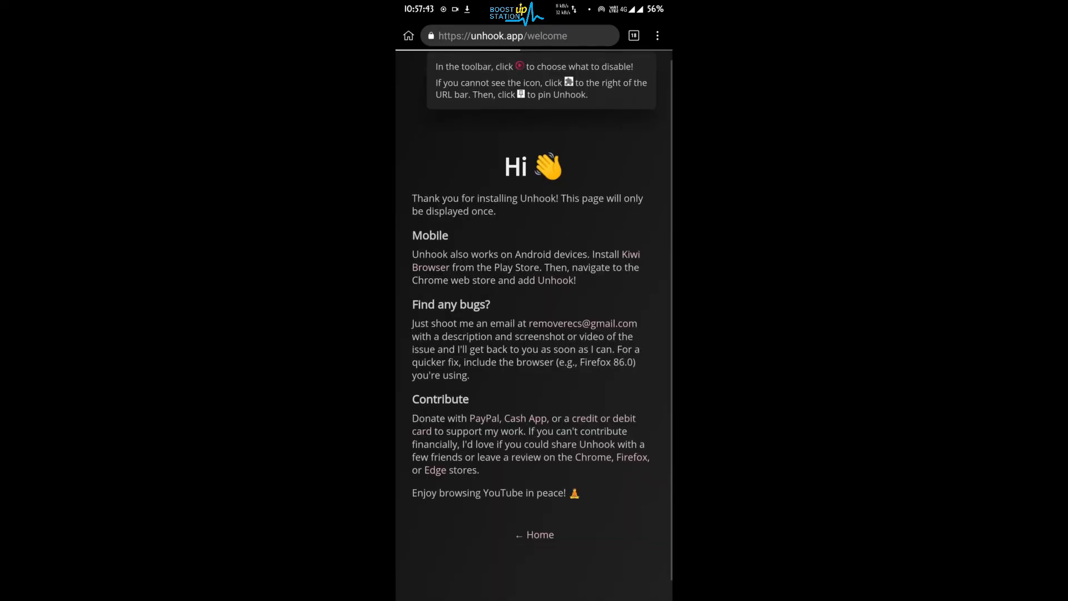
Step: Scroll the Unhook welcome page and load m.youtube.com
scroll("up", 3)
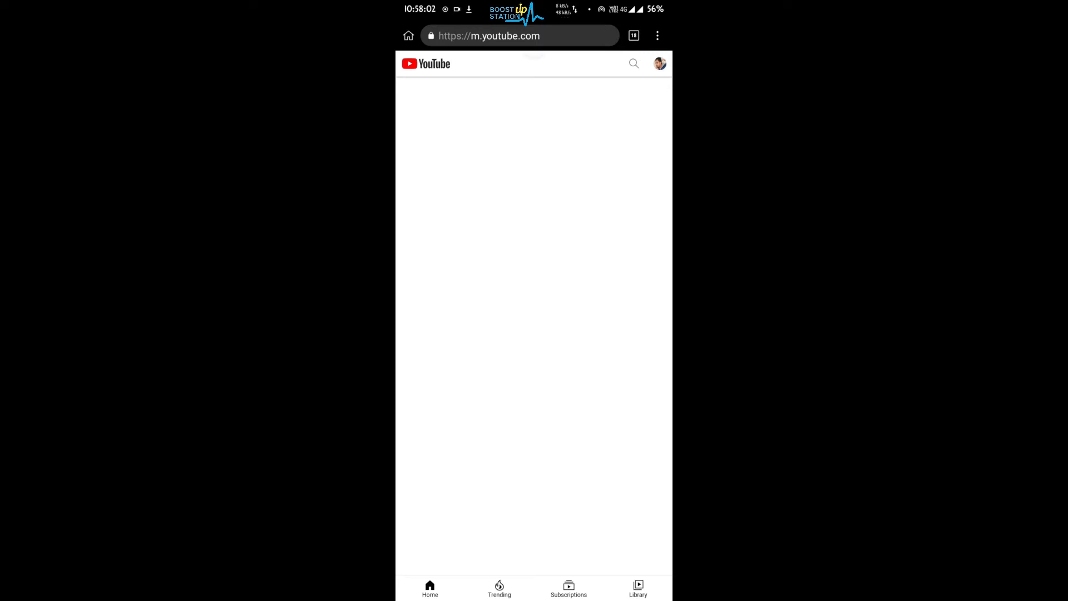
Step: Search YouTube for videos about solving captchas
left_click(633, 63)
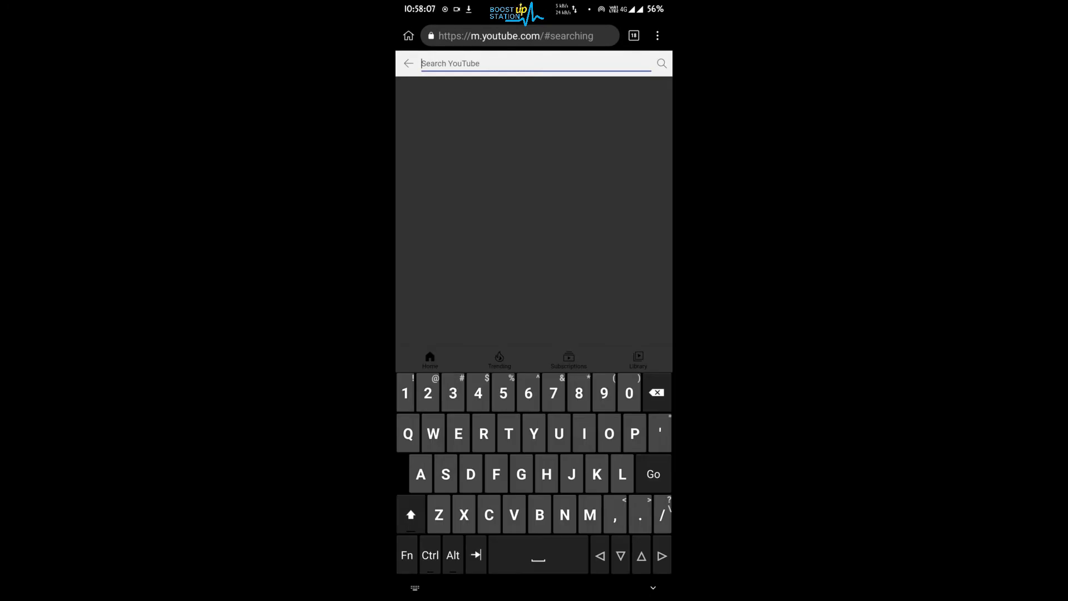
left_click(652, 474)
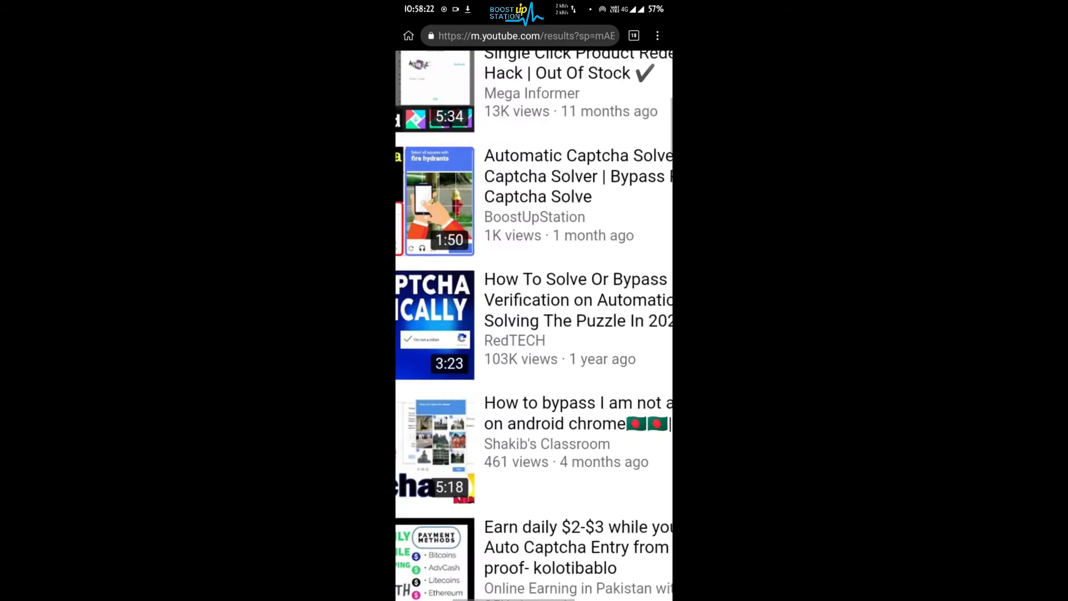